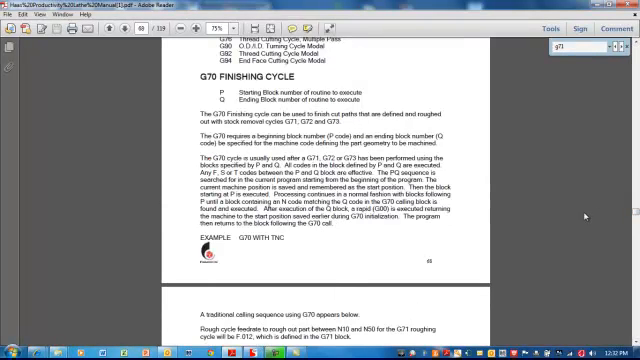
{"action": "mouse_move", "coordinate": [580, 224]}
{"action": "type", "text": "1"}
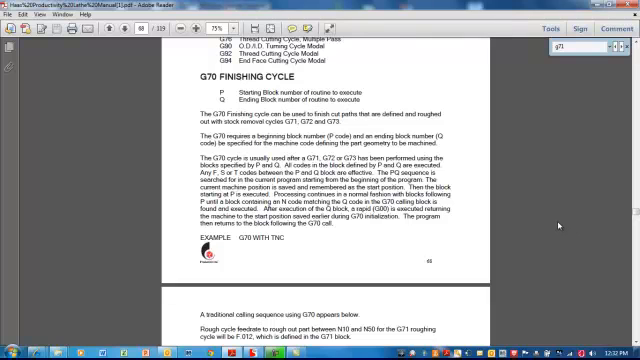
{"action": "mouse_move", "coordinate": [559, 224]}
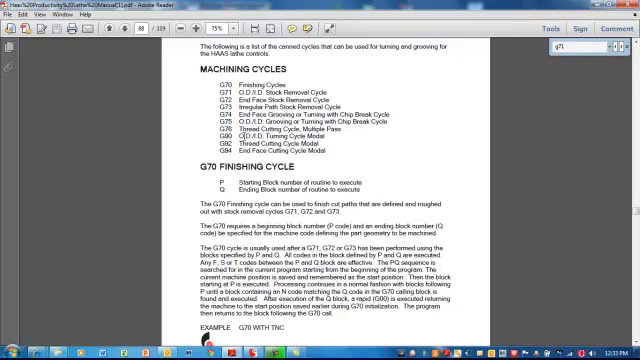
{"action": "scroll", "scroll_direction": "down", "scroll_amount": 3}
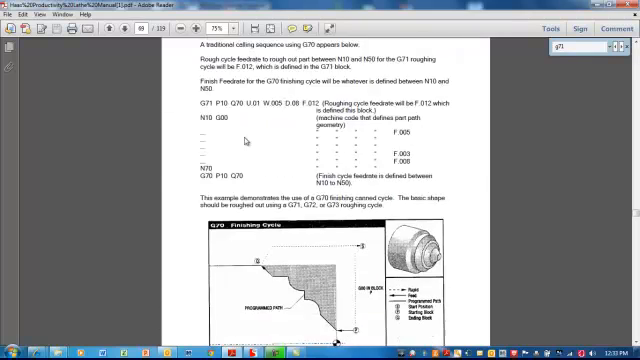
{"action": "scroll", "scroll_direction": "down", "scroll_amount": 3}
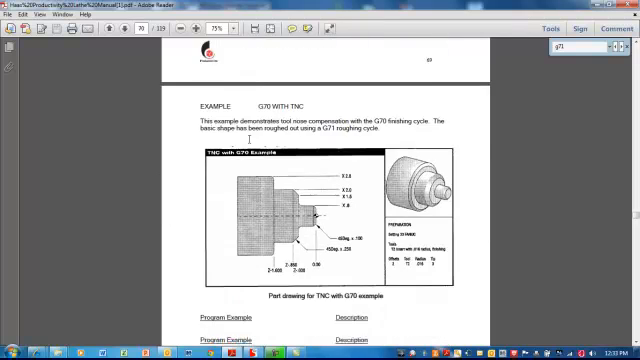
{"action": "scroll", "scroll_direction": "up", "scroll_amount": 3}
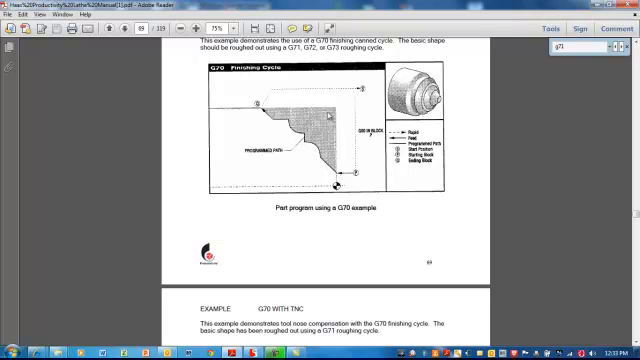
{"action": "mouse_move", "coordinate": [332, 108]}
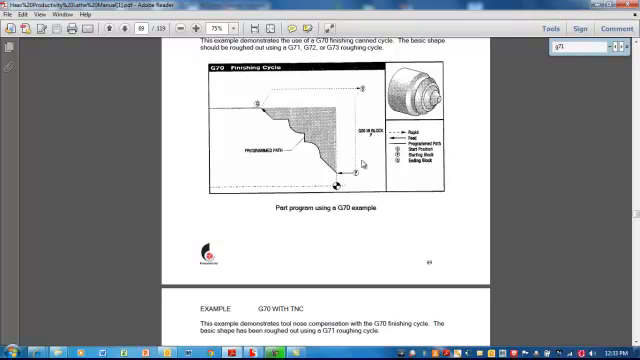
{"action": "scroll", "scroll_direction": "down", "scroll_amount": 3}
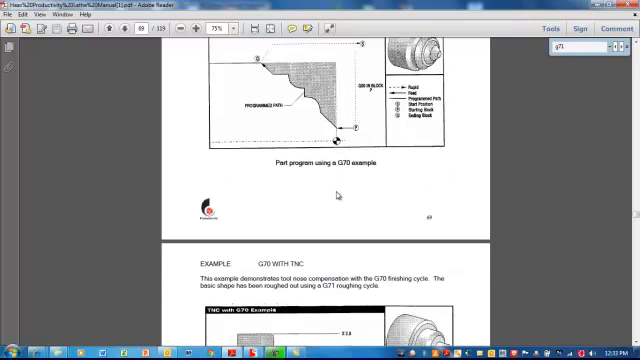
{"action": "scroll", "scroll_direction": "down", "scroll_amount": 3}
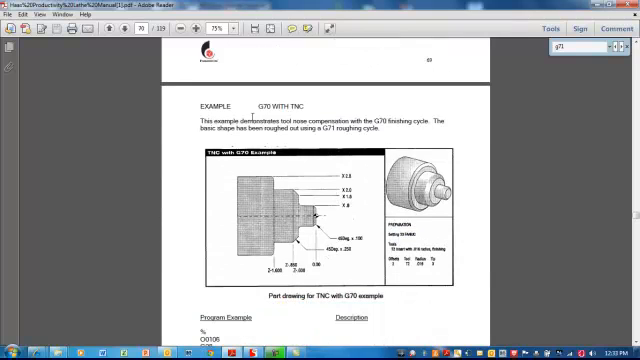
{"action": "mouse_move", "coordinate": [320, 178]}
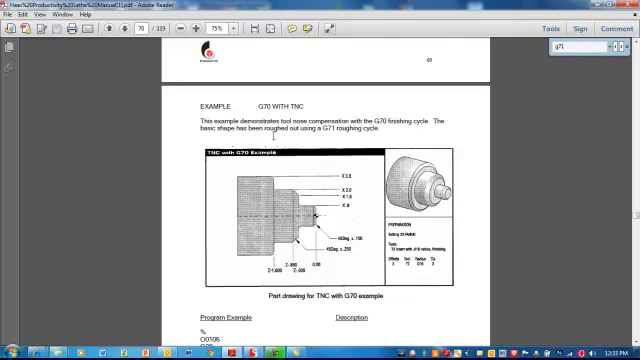
{"action": "mouse_move", "coordinate": [331, 188]}
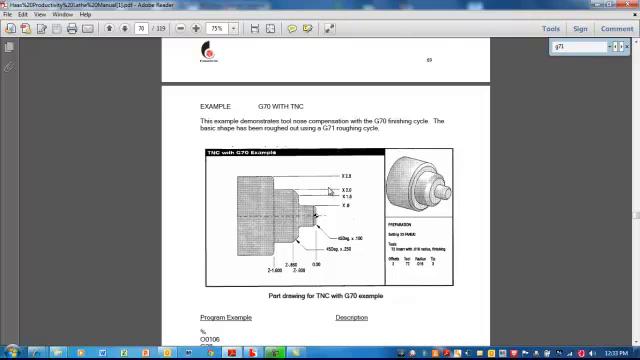
{"action": "mouse_move", "coordinate": [330, 190]}
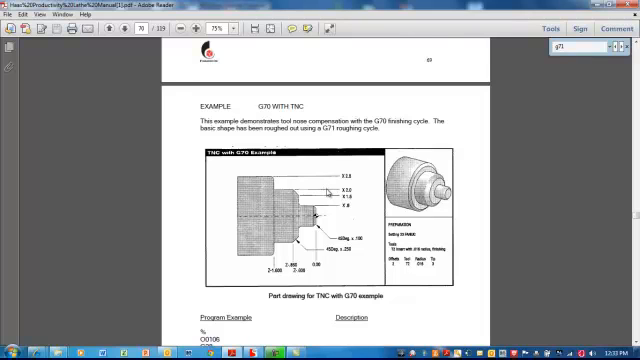
{"action": "scroll", "scroll_direction": "down", "scroll_amount": 3}
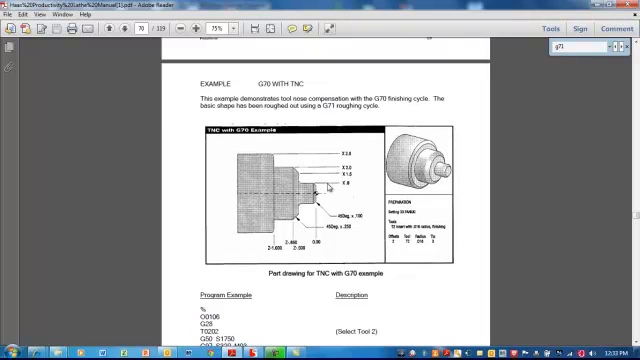
{"action": "scroll", "scroll_direction": "down", "scroll_amount": 3}
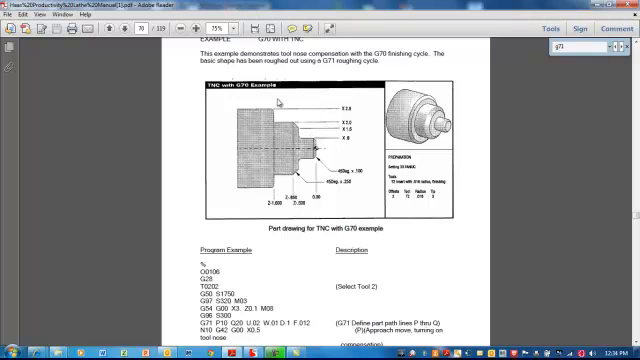
{"action": "mouse_move", "coordinate": [344, 152]}
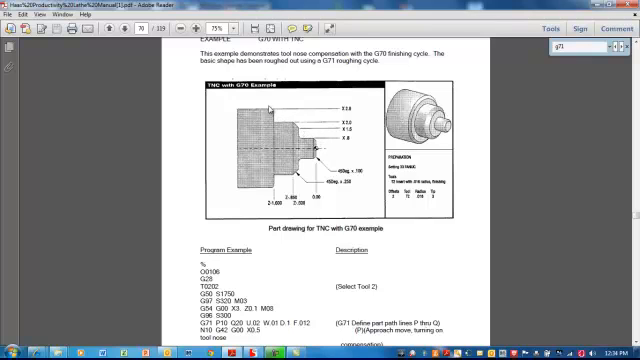
{"action": "scroll", "scroll_direction": "down", "scroll_amount": 3}
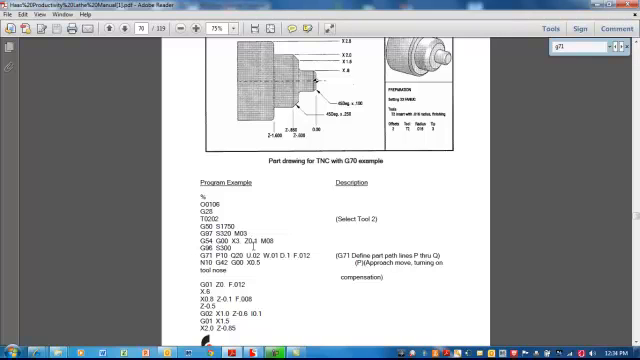
{"action": "scroll", "scroll_direction": "down", "scroll_amount": 3}
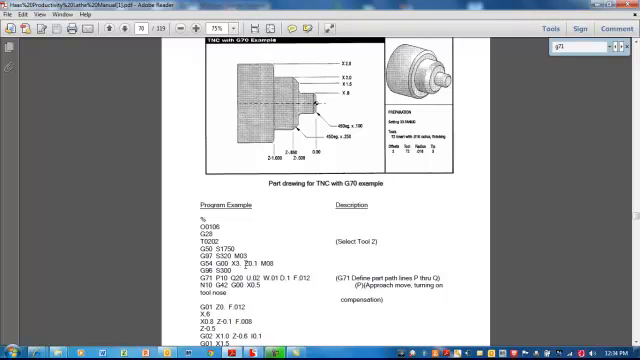
{"action": "mouse_move", "coordinate": [340, 58]}
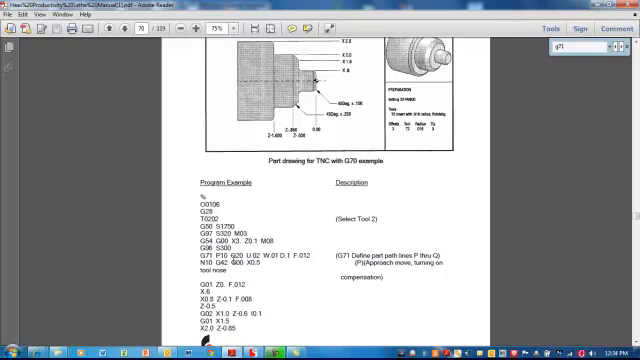
{"action": "scroll", "scroll_direction": "down", "scroll_amount": 3}
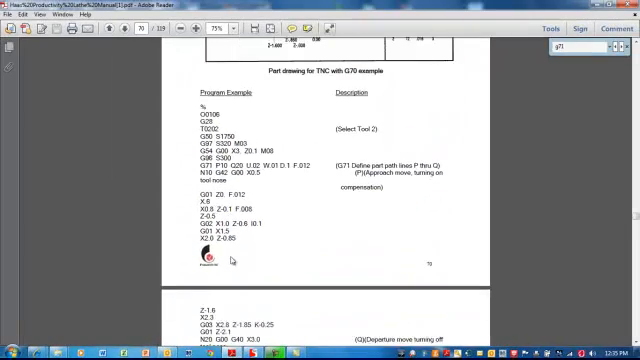
{"action": "scroll", "scroll_direction": "down", "scroll_amount": 3}
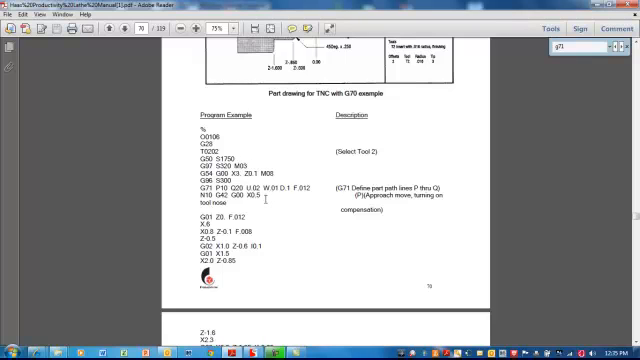
{"action": "scroll", "scroll_direction": "up", "scroll_amount": 3}
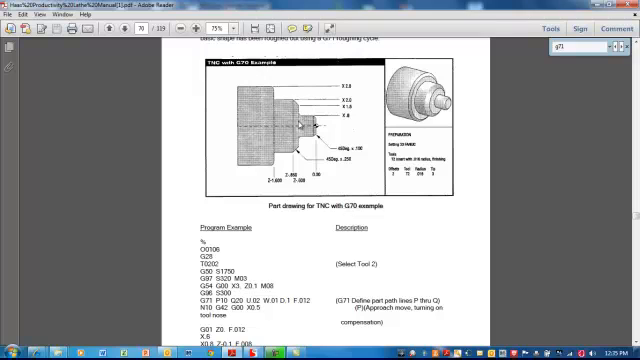
{"action": "mouse_move", "coordinate": [312, 115]}
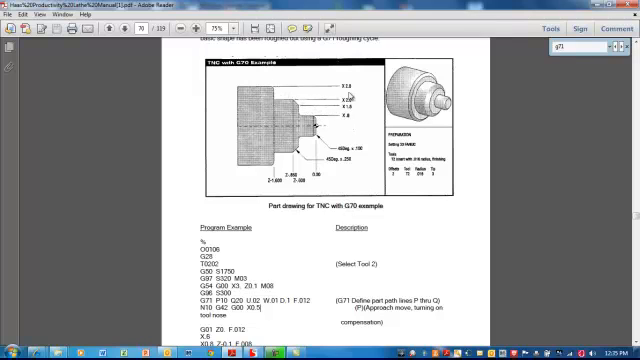
{"action": "mouse_move", "coordinate": [322, 124]}
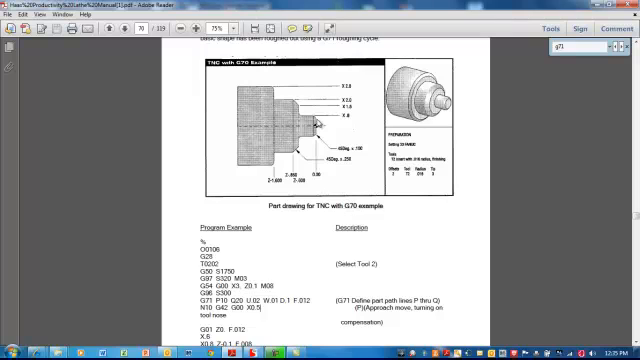
{"action": "mouse_move", "coordinate": [315, 122]}
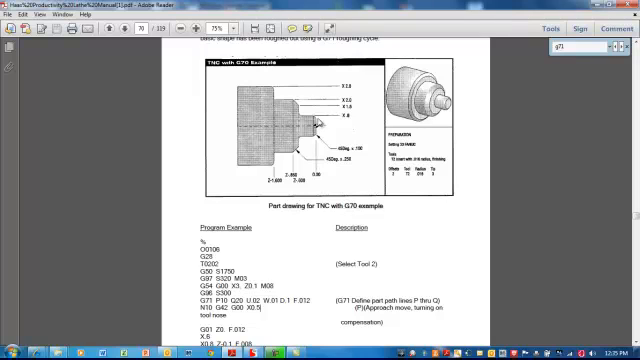
{"action": "mouse_move", "coordinate": [372, 120]}
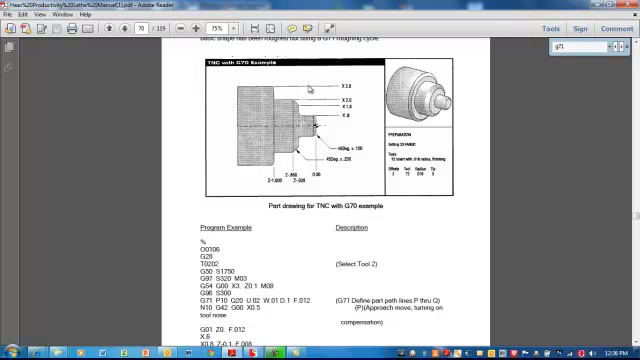
{"action": "mouse_move", "coordinate": [275, 232]}
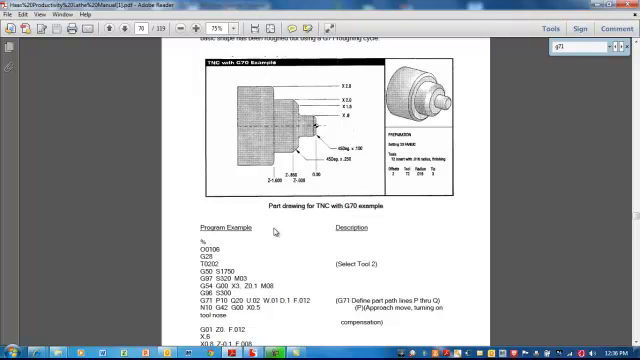
{"action": "scroll", "scroll_direction": "down", "scroll_amount": 3}
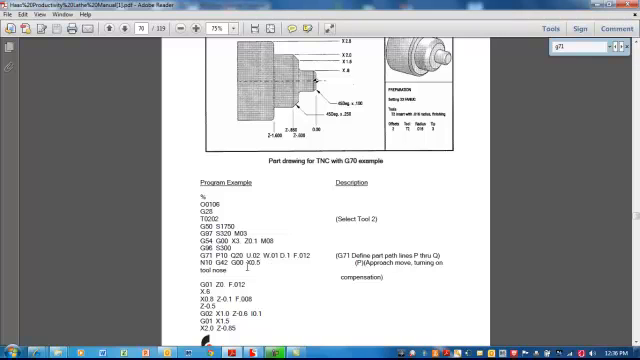
{"action": "scroll", "scroll_direction": "down", "scroll_amount": 3}
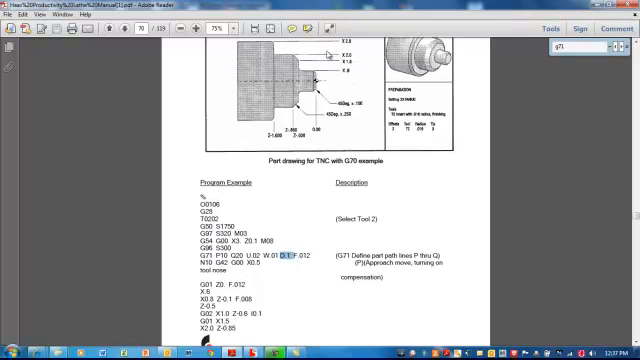
{"action": "scroll", "scroll_direction": "down", "scroll_amount": 3}
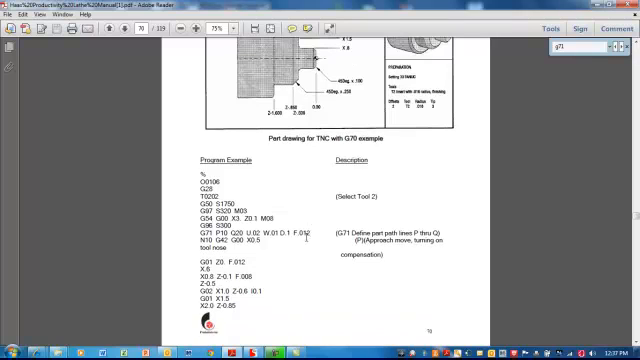
{"action": "mouse_move", "coordinate": [298, 263]}
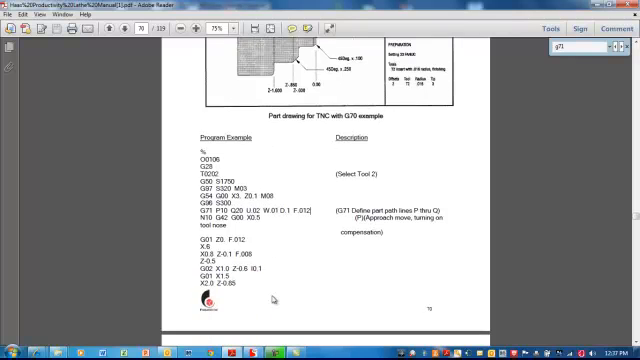
{"action": "scroll", "scroll_direction": "down", "scroll_amount": 3}
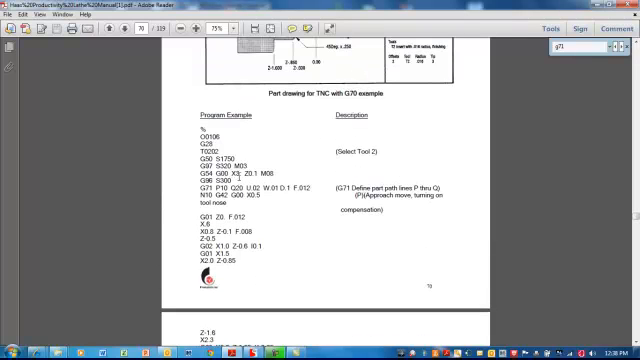
{"action": "scroll", "scroll_direction": "down", "scroll_amount": 3}
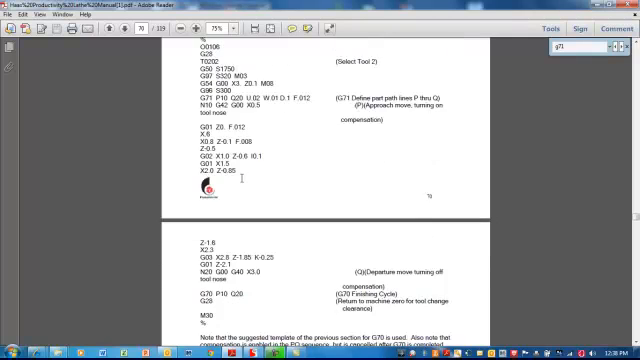
{"action": "scroll", "scroll_direction": "down", "scroll_amount": 3}
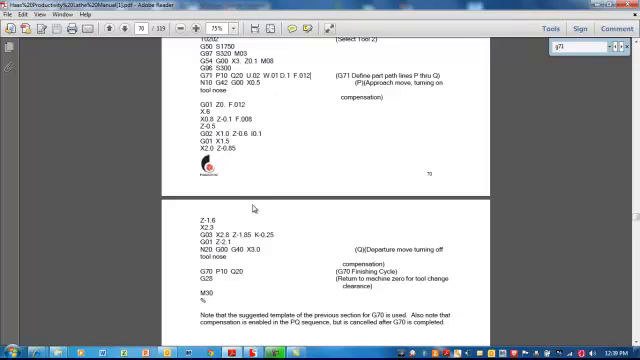
{"action": "mouse_move", "coordinate": [255, 205]}
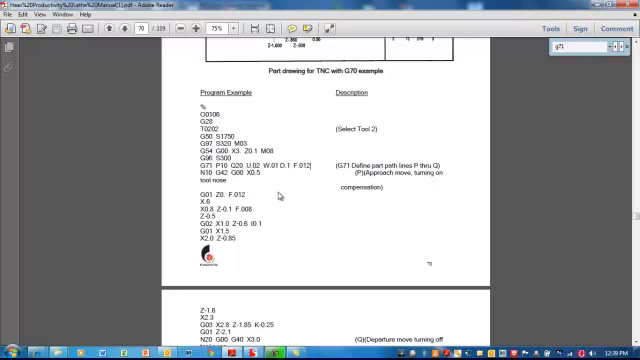
{"action": "mouse_move", "coordinate": [280, 196]}
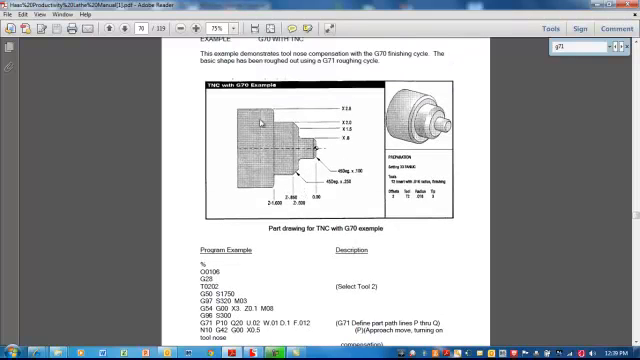
{"action": "mouse_move", "coordinate": [332, 142]}
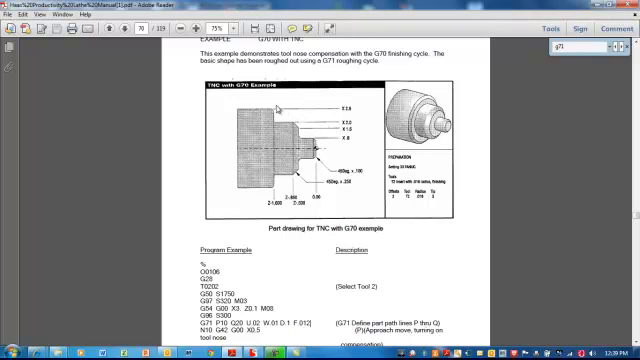
{"action": "scroll", "scroll_direction": "down", "scroll_amount": 3}
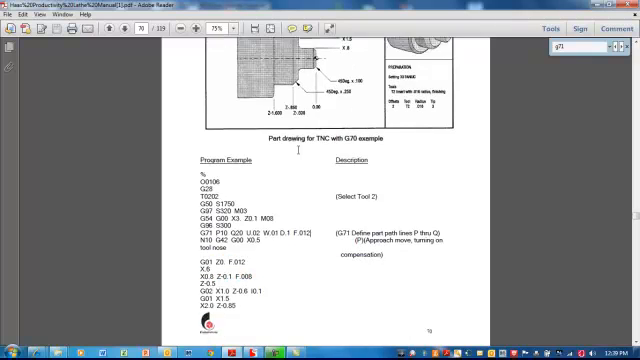
{"action": "scroll", "scroll_direction": "down", "scroll_amount": 3}
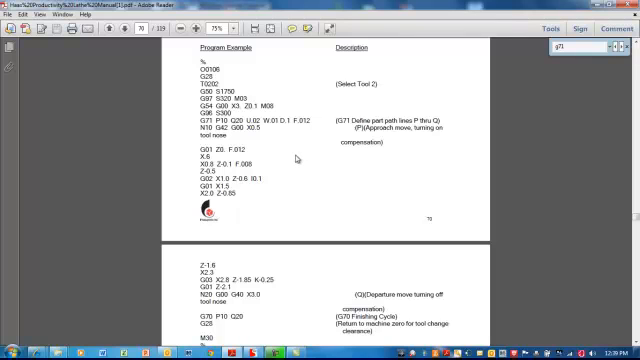
{"action": "scroll", "scroll_direction": "down", "scroll_amount": 3}
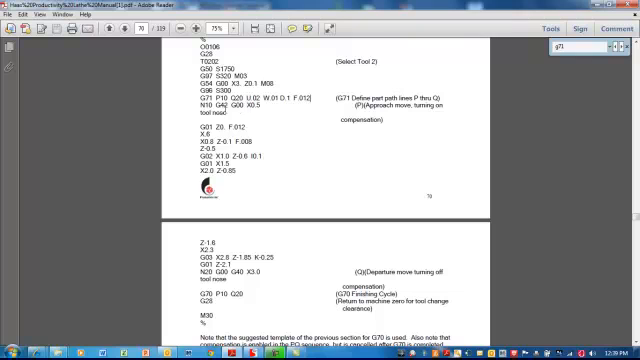
{"action": "scroll", "scroll_direction": "down", "scroll_amount": 3}
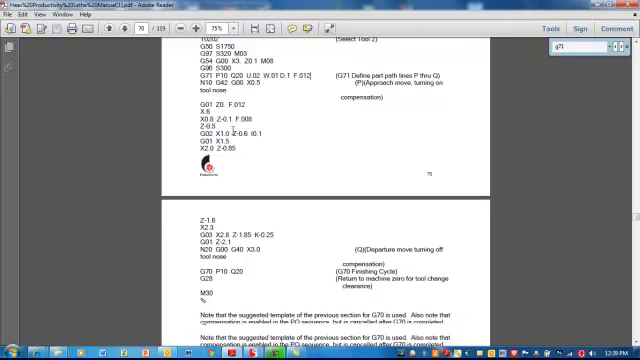